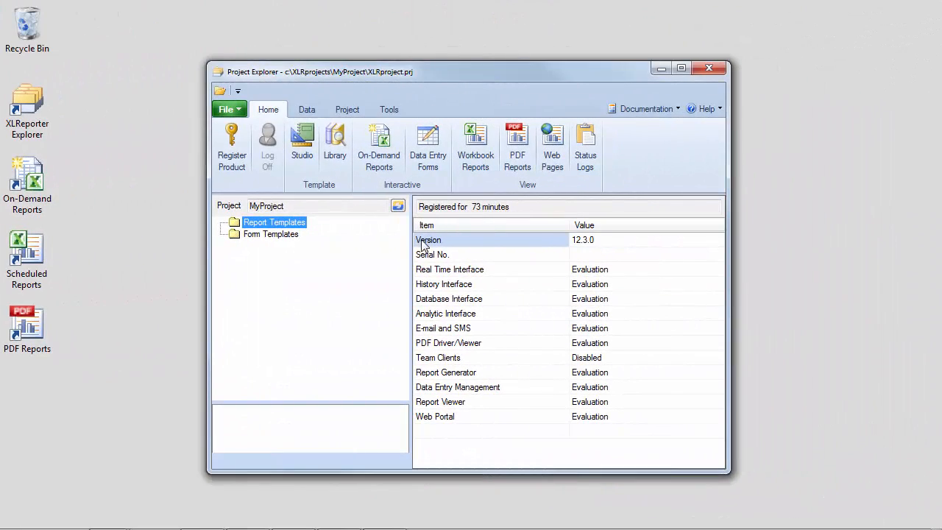
Start the Template Library wizard and choose the Real Time > General > Values template.
{"action": "left_click", "coordinate": [335, 143]}
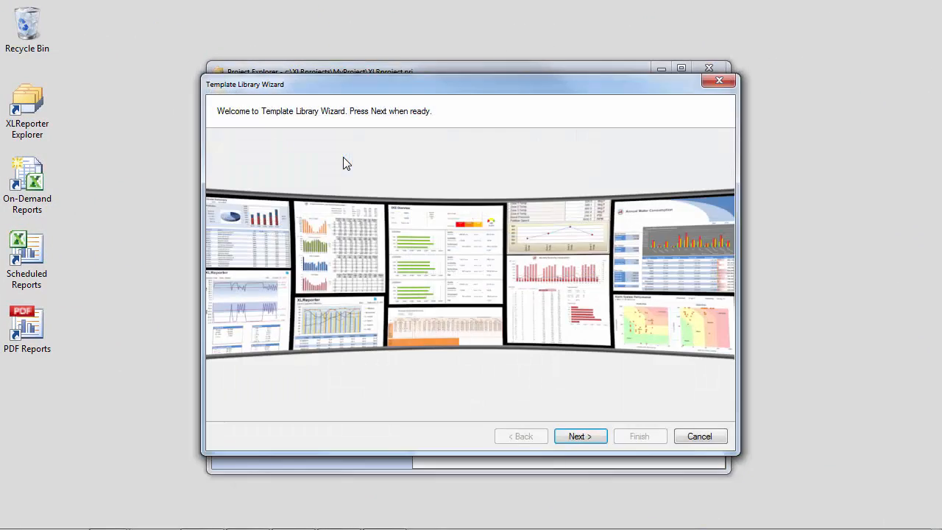
{"action": "left_click", "coordinate": [580, 436]}
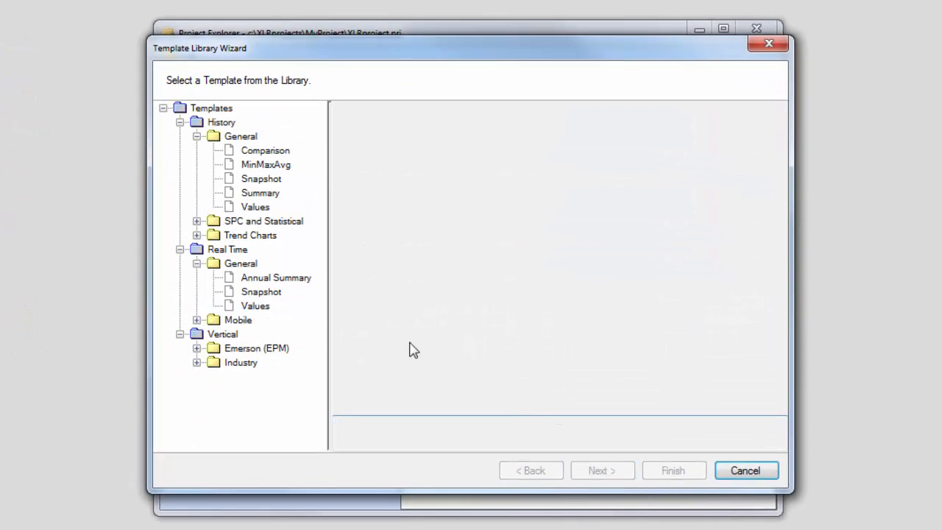
{"action": "left_click", "coordinate": [254, 305]}
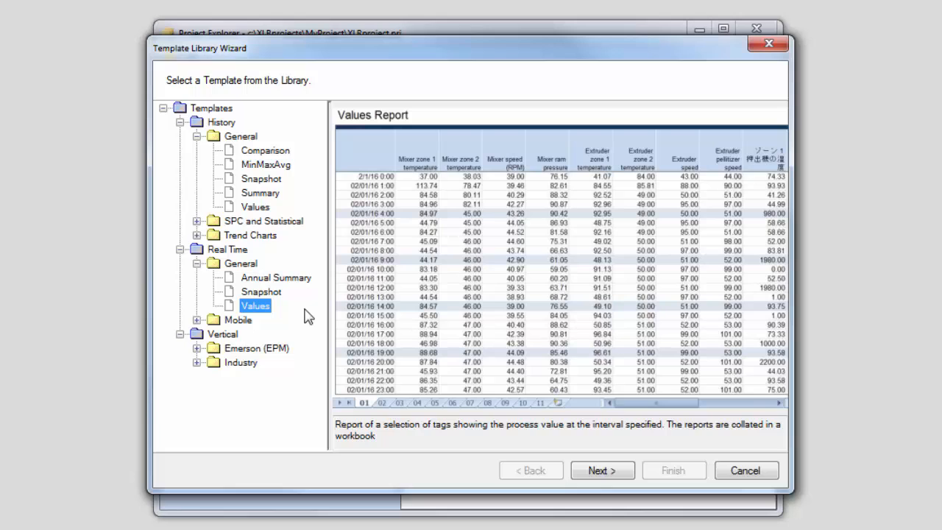
Name the template 'Hourly Values Report', keeping connector XLR_DA and Scheduled reporting.
{"action": "left_click", "coordinate": [602, 470]}
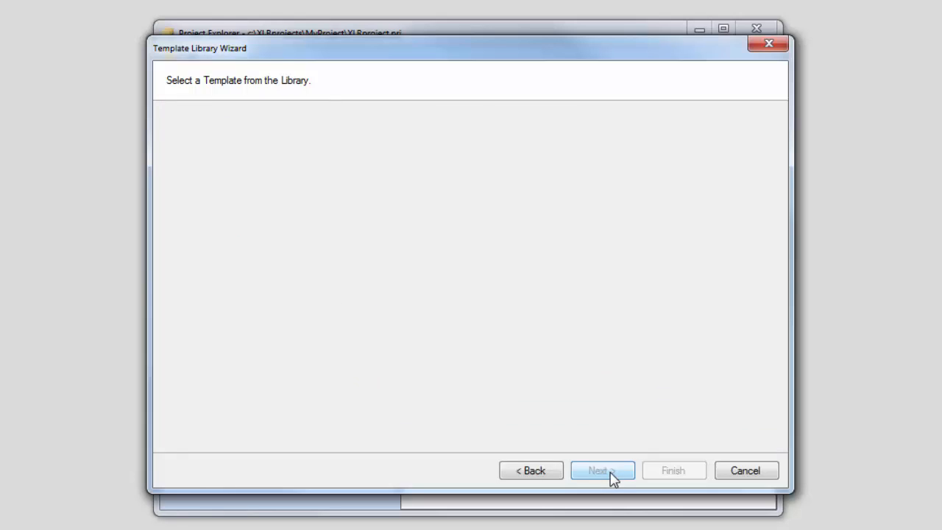
{"action": "left_click", "coordinate": [602, 471]}
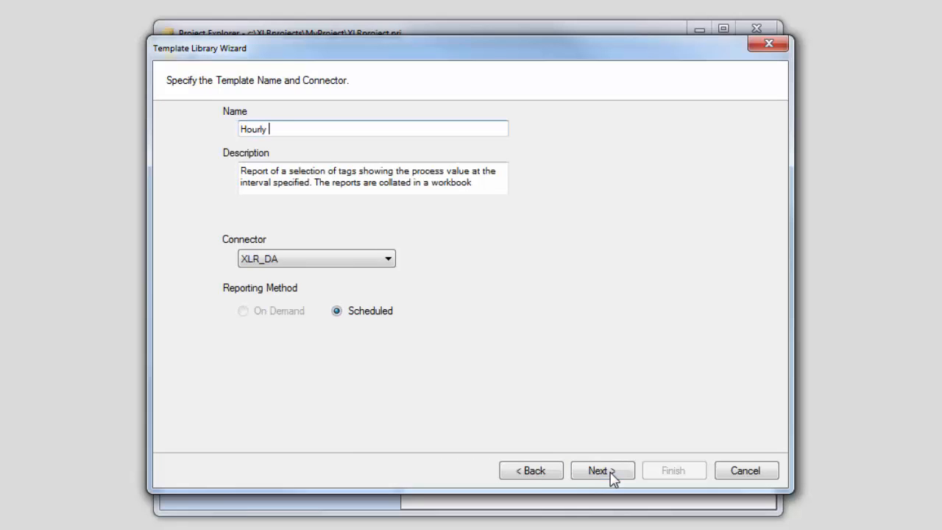
{"action": "type", "text": "Values Report"}
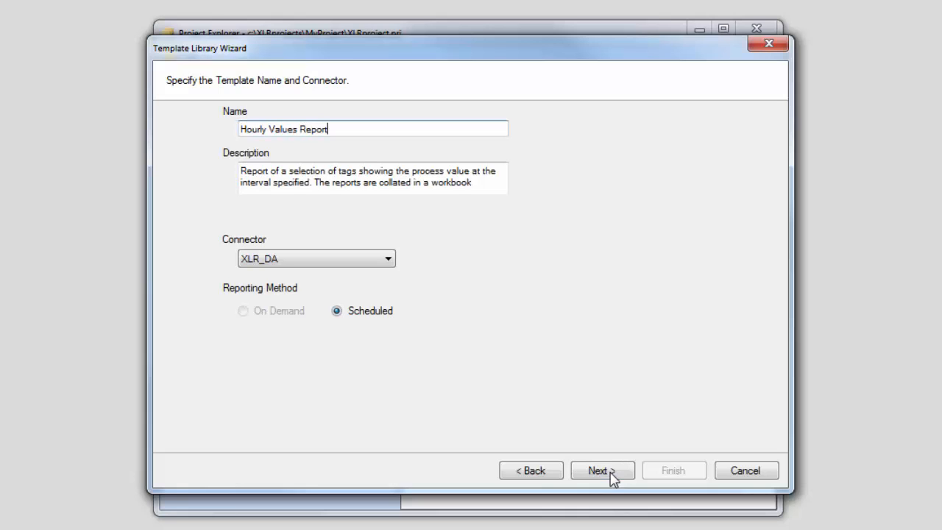
{"action": "mouse_move", "coordinate": [464, 348]}
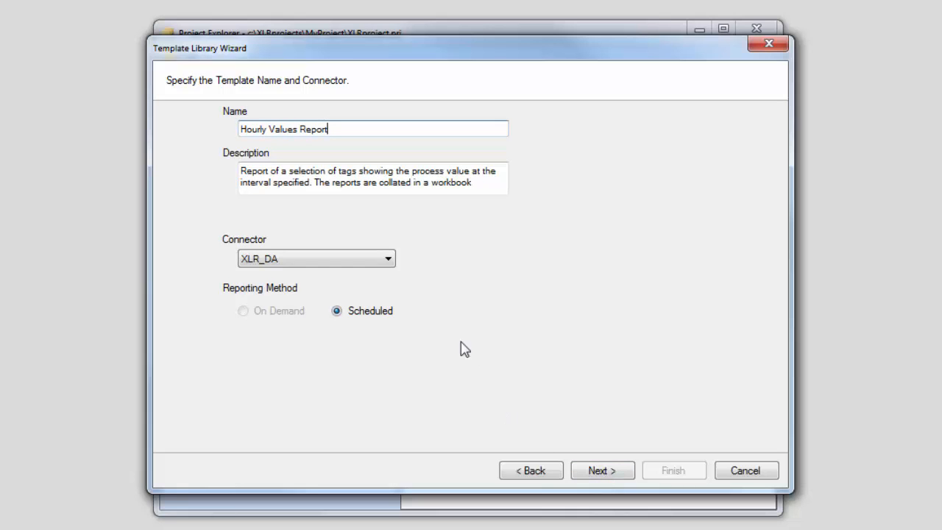
{"action": "mouse_move", "coordinate": [411, 285]}
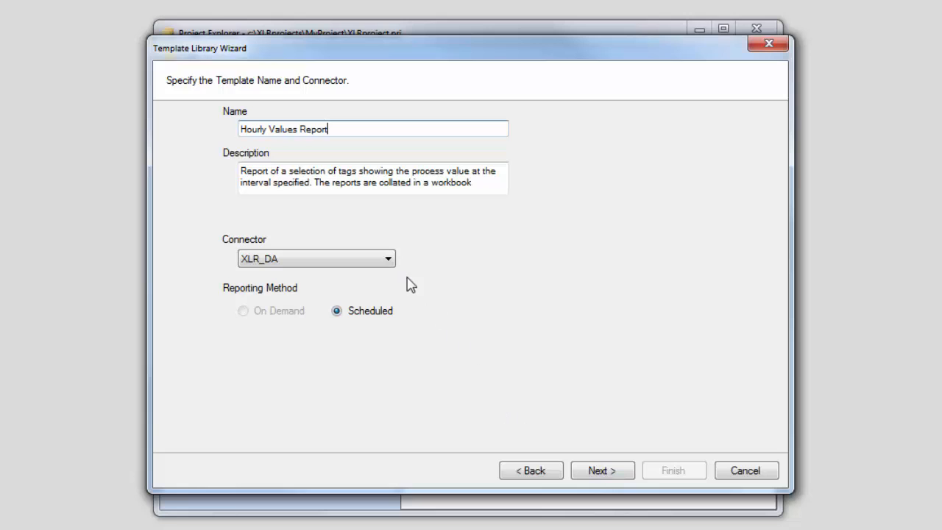
{"action": "mouse_move", "coordinate": [411, 319]}
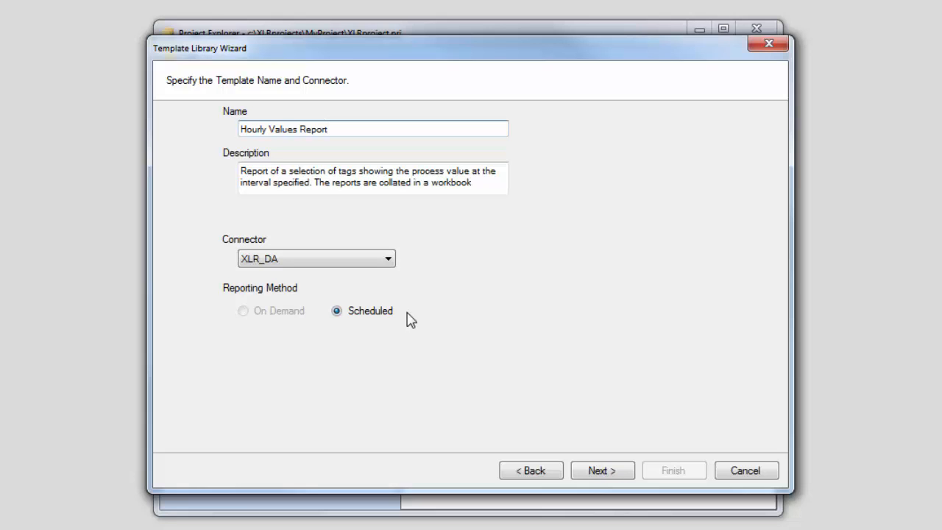
{"action": "left_click", "coordinate": [602, 470]}
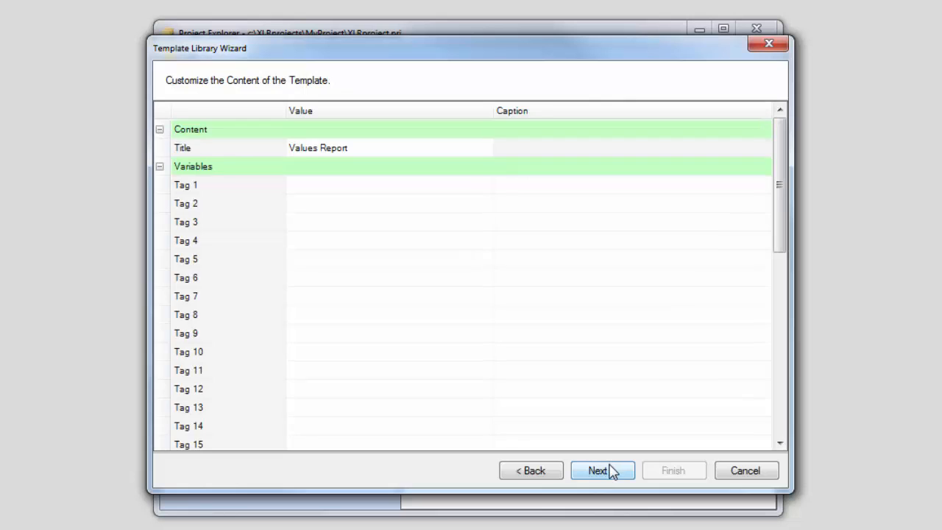
Add all Mixer and Extruder tags to the template's tag list.
{"action": "left_click", "coordinate": [383, 185]}
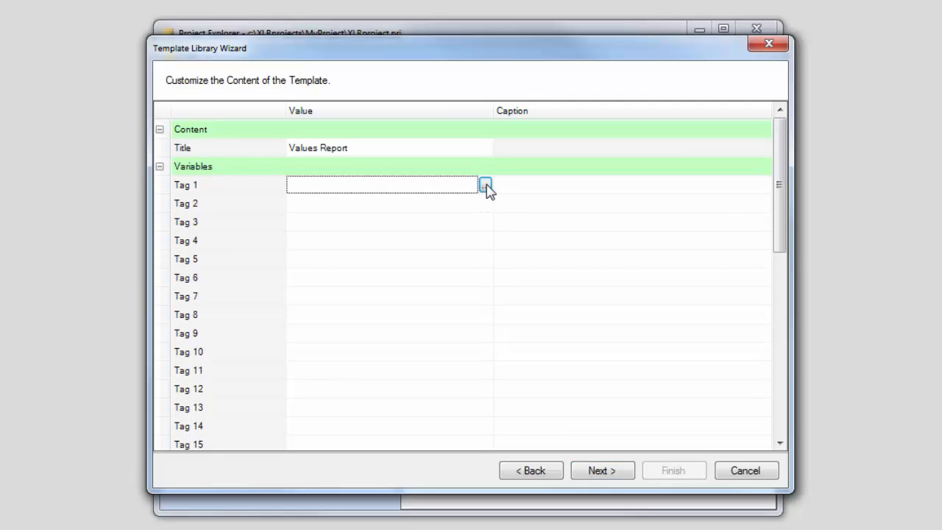
{"action": "left_click", "coordinate": [485, 185]}
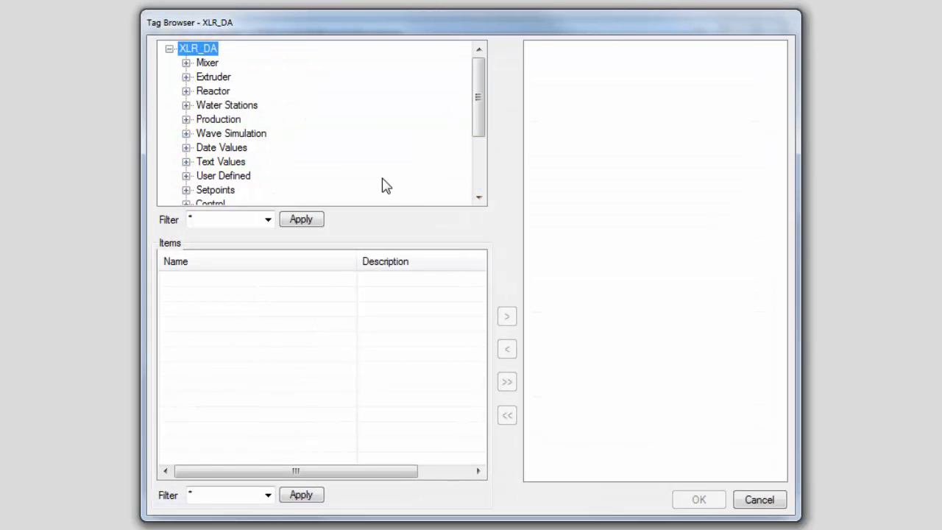
{"action": "left_click", "coordinate": [207, 63]}
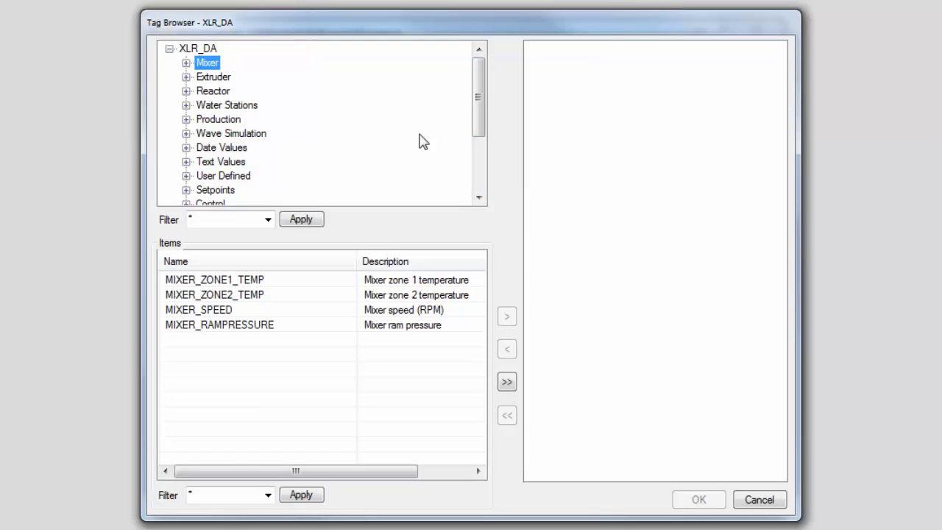
{"action": "left_click", "coordinate": [507, 382]}
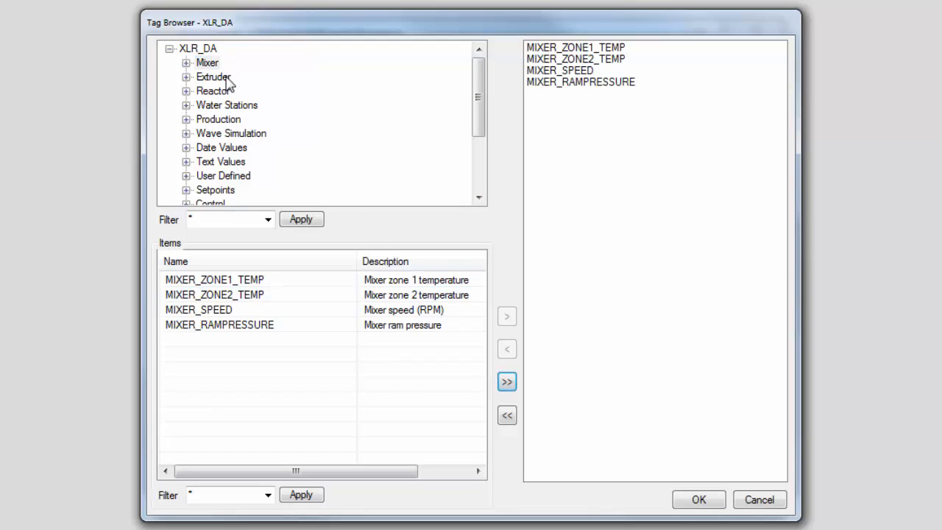
{"action": "left_click", "coordinate": [507, 381]}
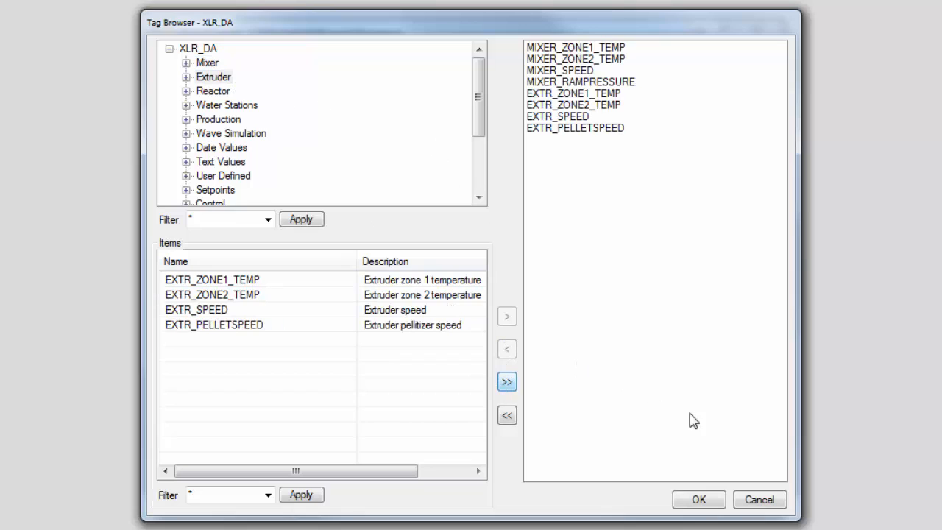
{"action": "left_click", "coordinate": [697, 499]}
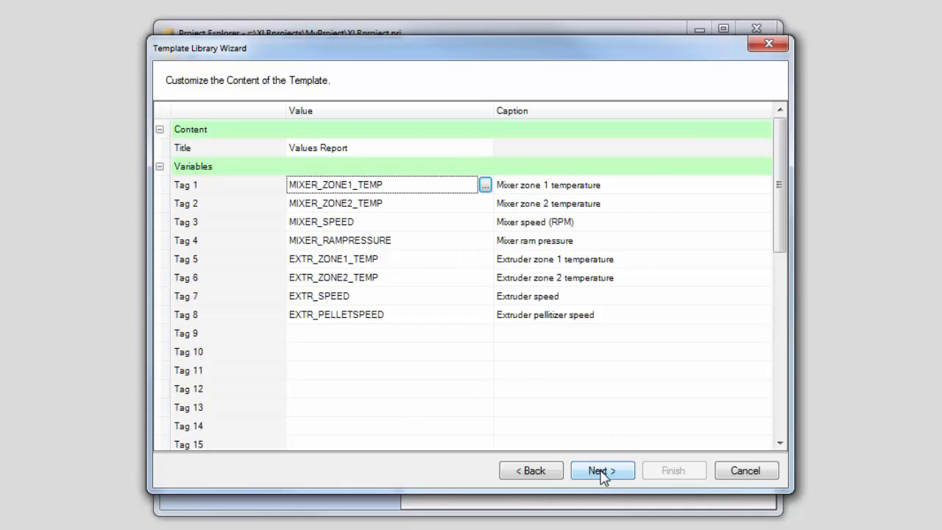
Advance to the schedule page: Period Day, Start 12:00:00, Interval 1 Hour, Collate Month.
{"action": "left_click", "coordinate": [602, 470]}
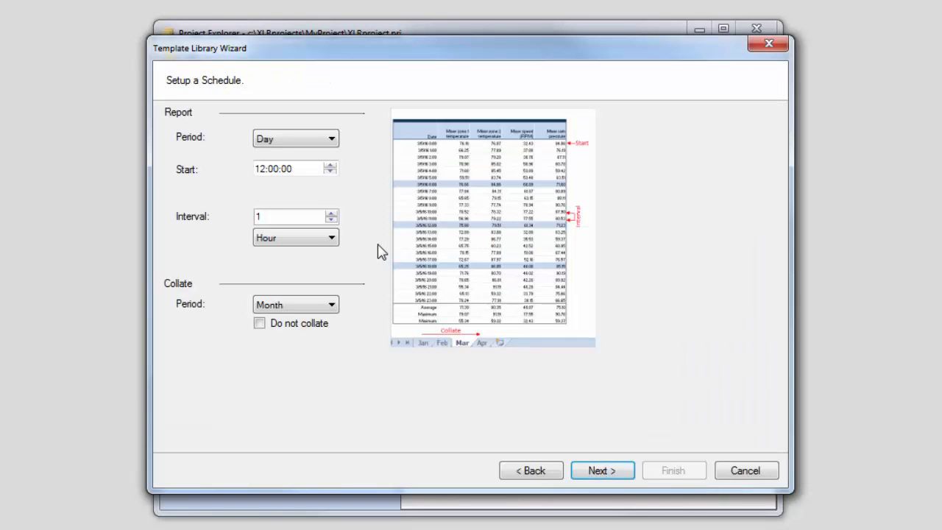
{"action": "mouse_move", "coordinate": [361, 244]}
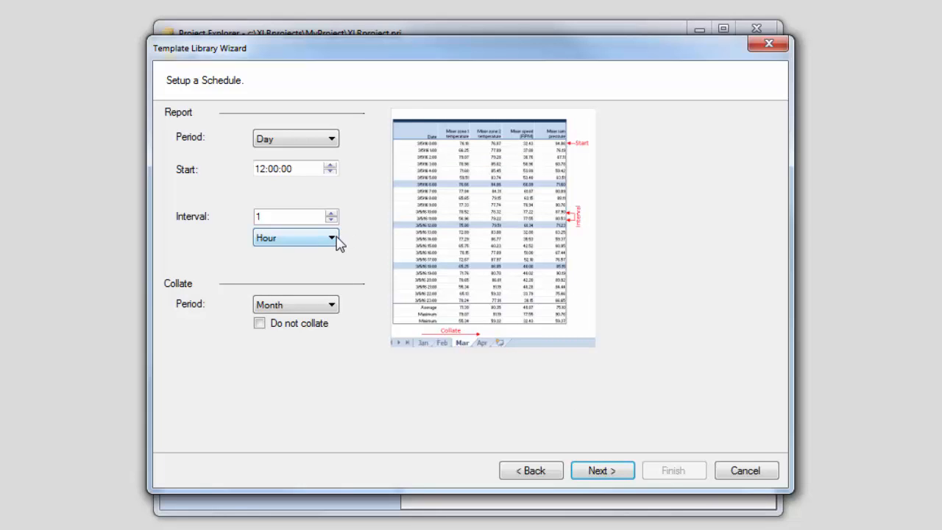
{"action": "mouse_move", "coordinate": [349, 316]}
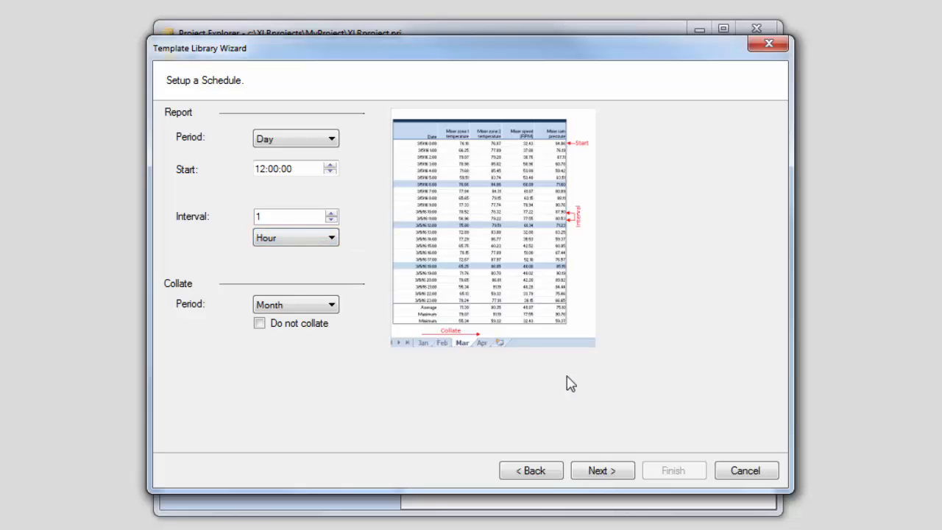
Finish the wizard with Workbook publishing and open Hourly Values Report in Excel.
{"action": "left_click", "coordinate": [602, 471]}
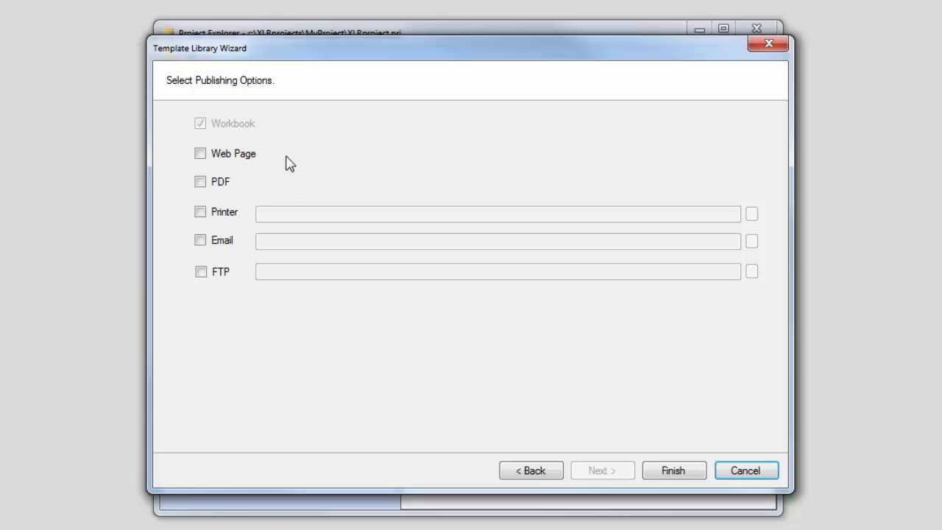
{"action": "mouse_move", "coordinate": [268, 129]}
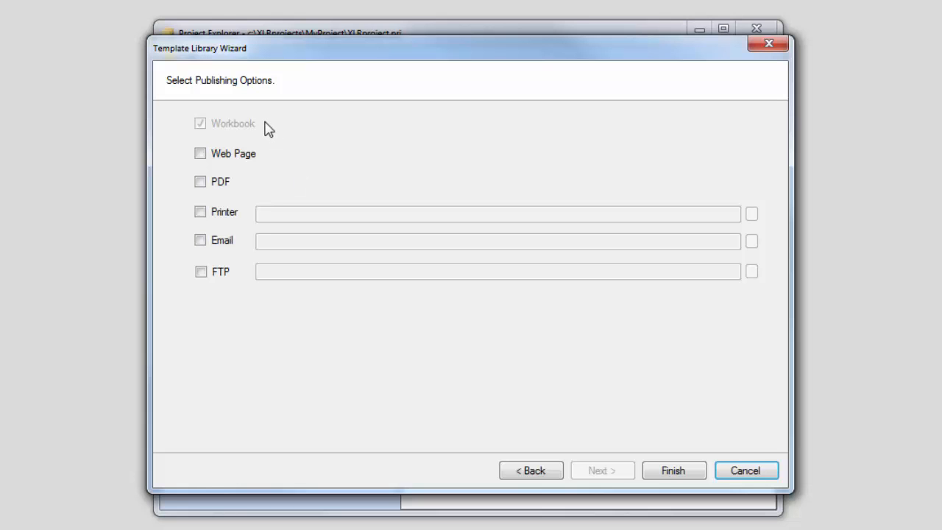
{"action": "mouse_move", "coordinate": [295, 142]}
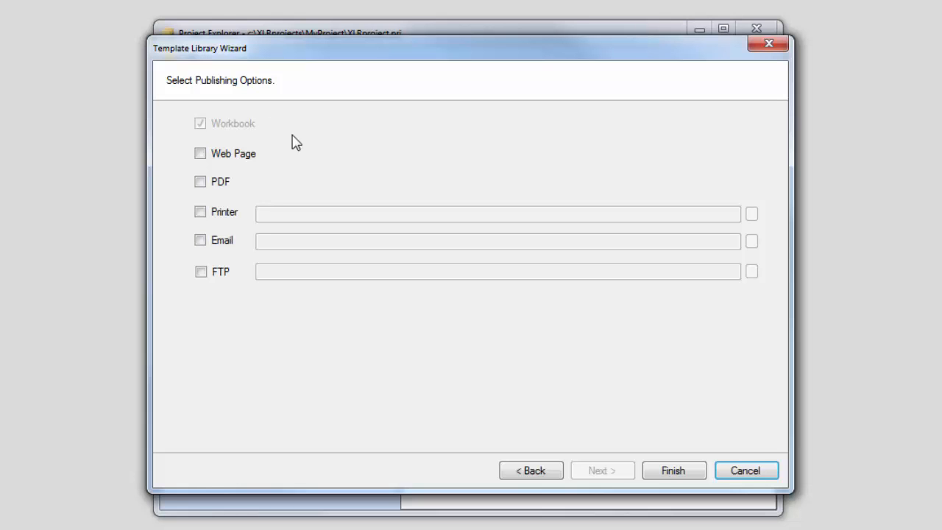
{"action": "mouse_move", "coordinate": [276, 163]}
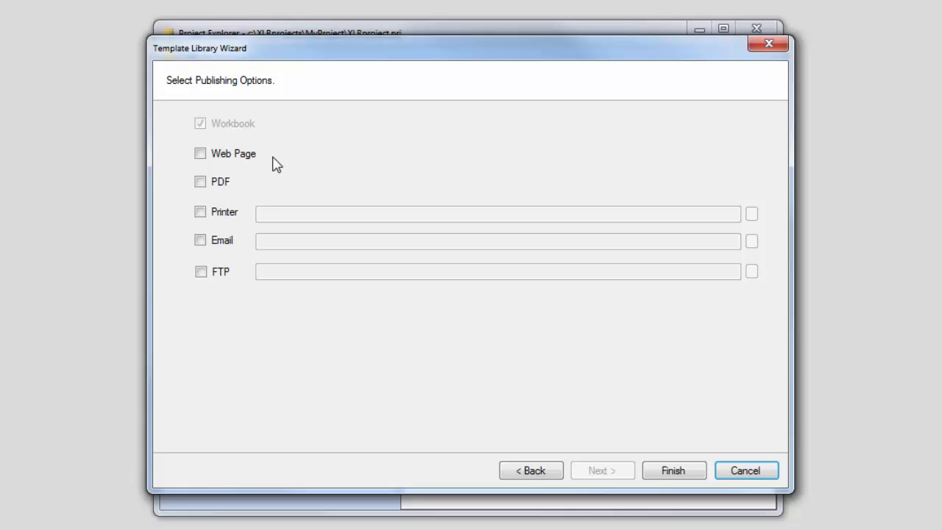
{"action": "mouse_move", "coordinate": [310, 179]}
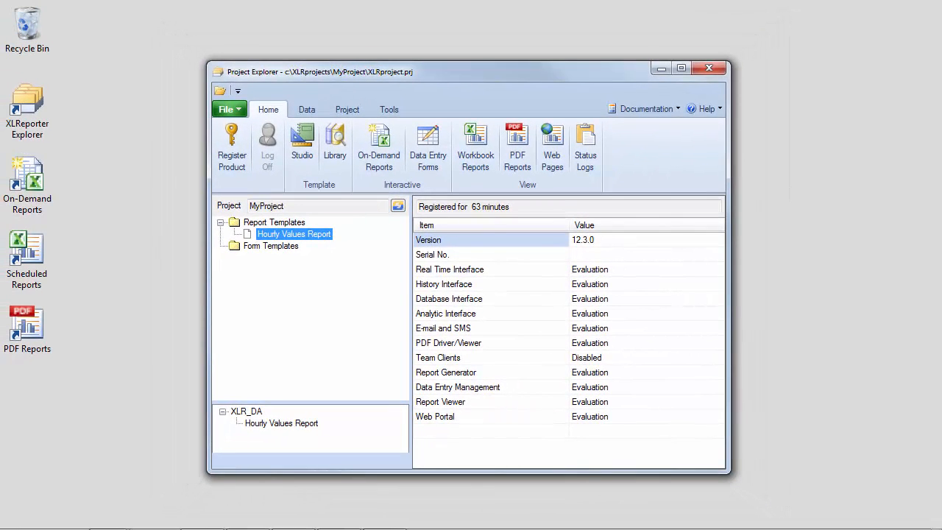
{"action": "mouse_move", "coordinate": [295, 234]}
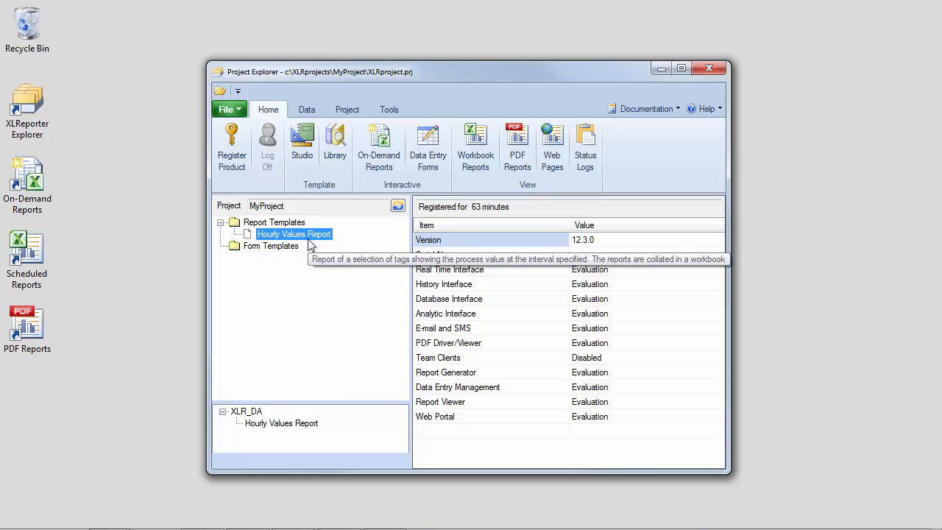
{"action": "double_click", "coordinate": [293, 233]}
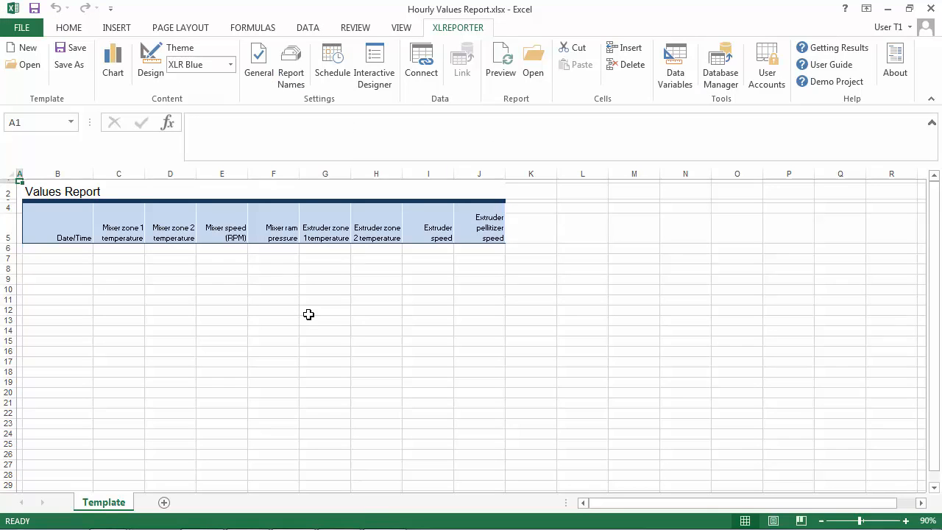
{"action": "mouse_move", "coordinate": [320, 315]}
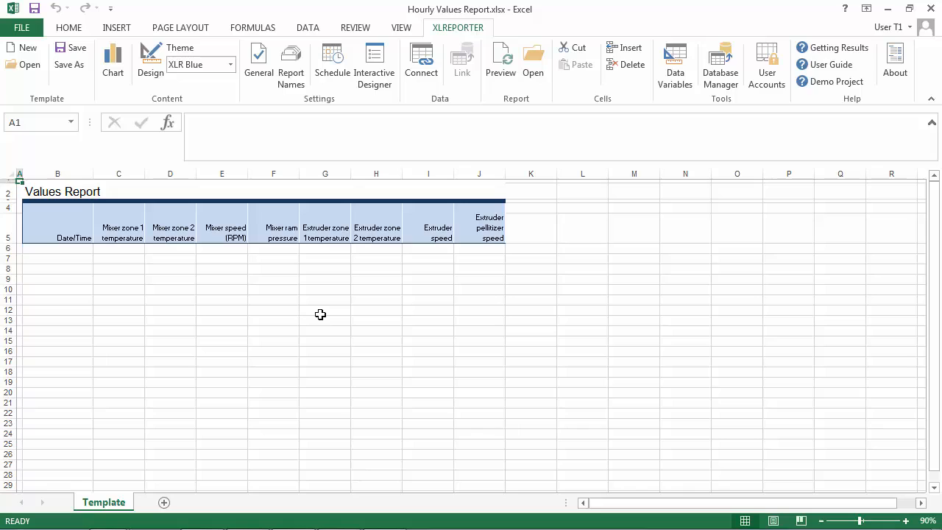
{"action": "mouse_move", "coordinate": [318, 317]}
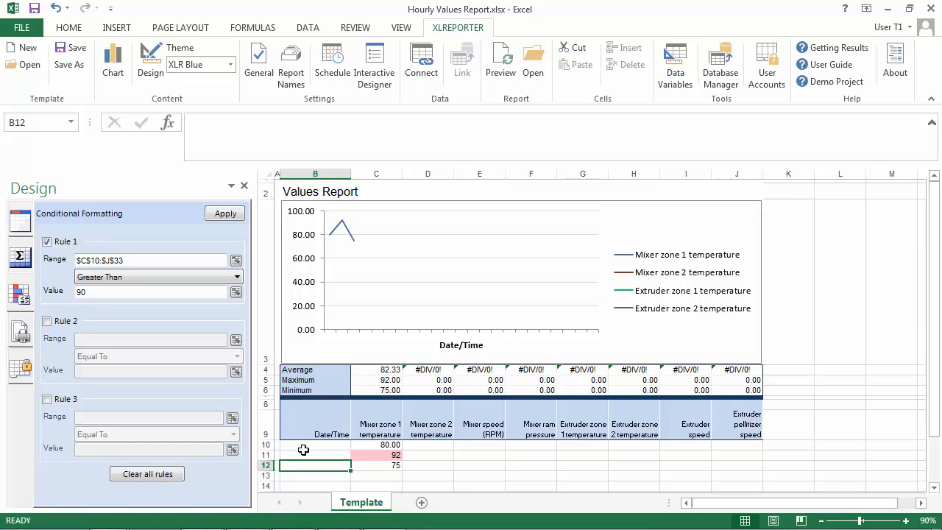
Open the schedule for the Hourly Values Report template.
{"action": "left_click", "coordinate": [332, 63]}
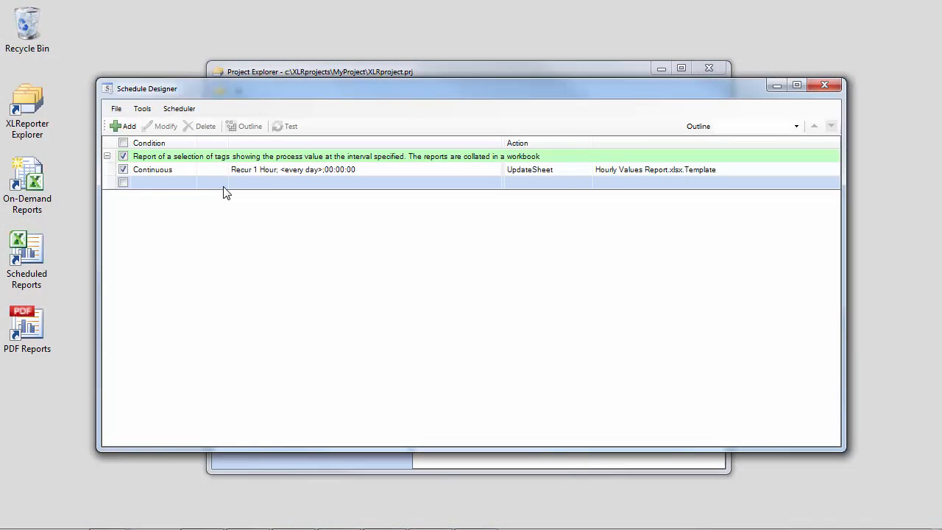
{"action": "mouse_move", "coordinate": [223, 195]}
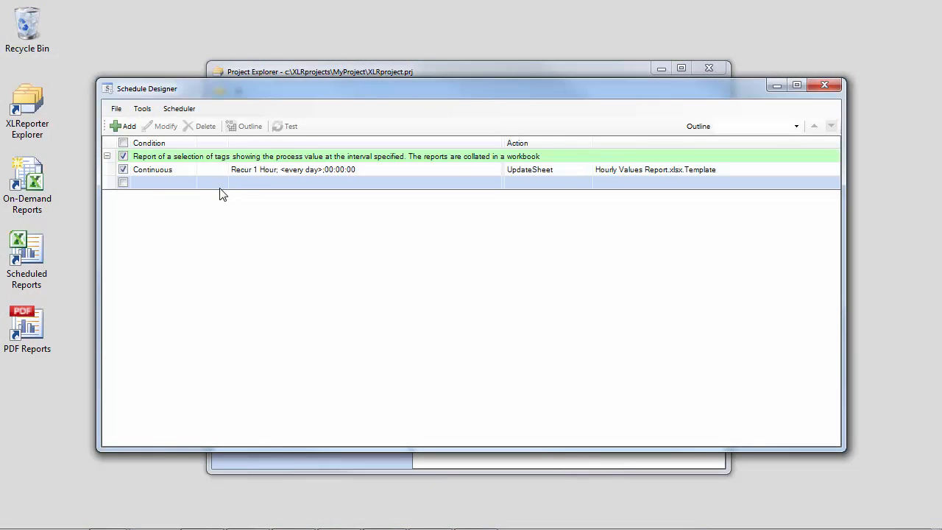